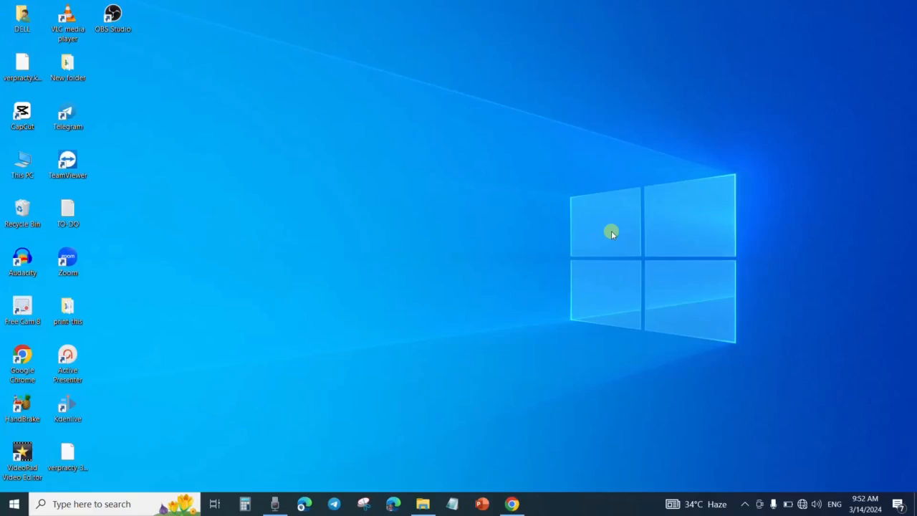
{"action": "mouse_move", "coordinate": [301, 112]}
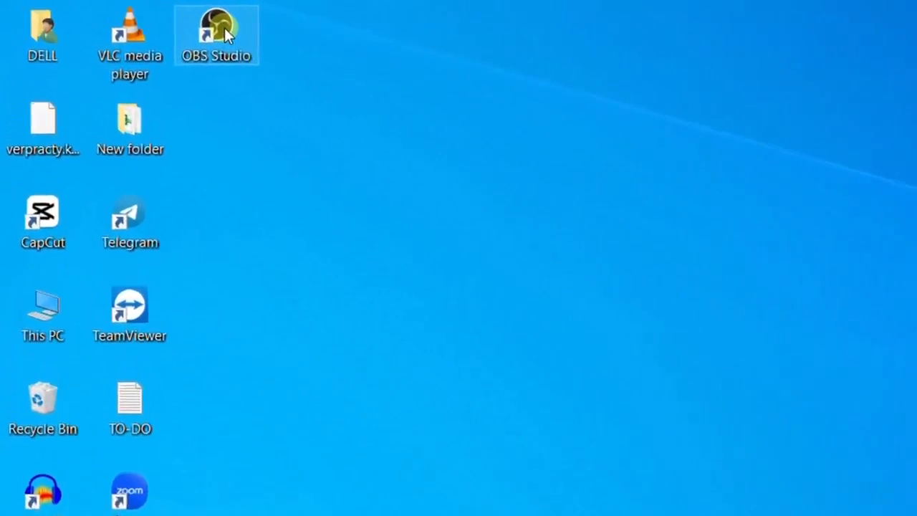
- Launch OBS Studio from its desktop shortcut into an empty default scene
{"action": "double_click", "coordinate": [218, 25]}
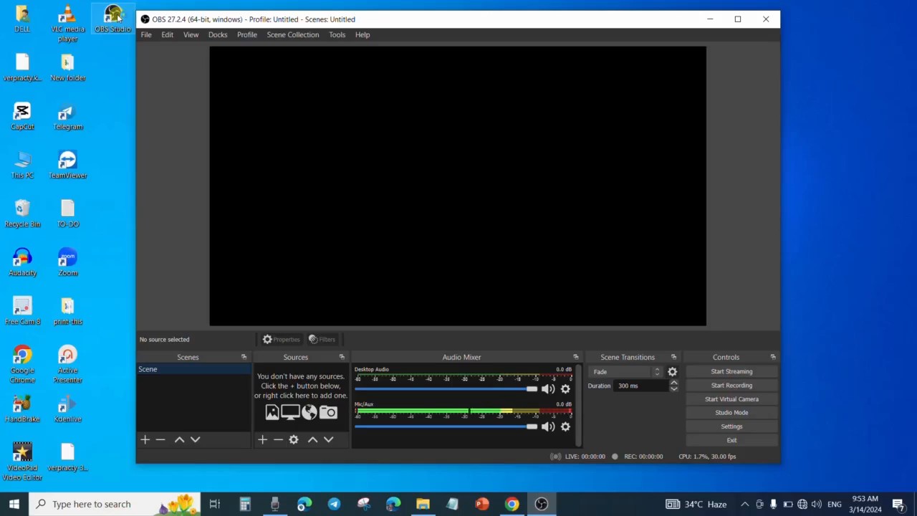
{"action": "mouse_move", "coordinate": [506, 215]}
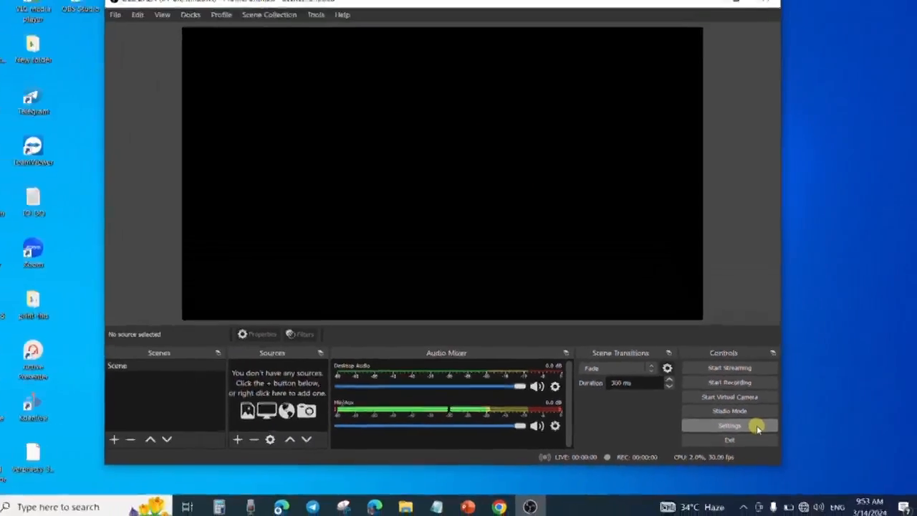
- Open Settings from the Controls dock and show the Stream page with service, server and stream key
{"action": "left_click", "coordinate": [728, 424]}
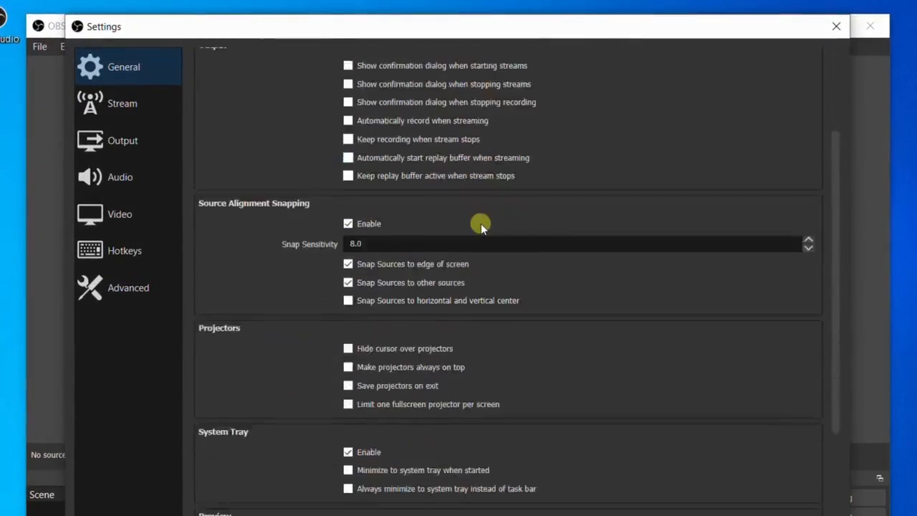
{"action": "scroll", "scroll_direction": "down", "scroll_amount": 3}
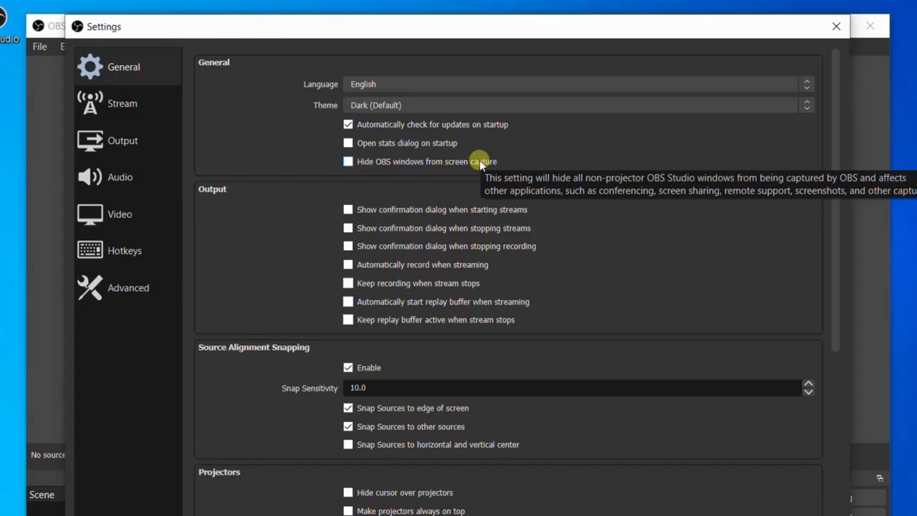
{"action": "mouse_move", "coordinate": [161, 135]}
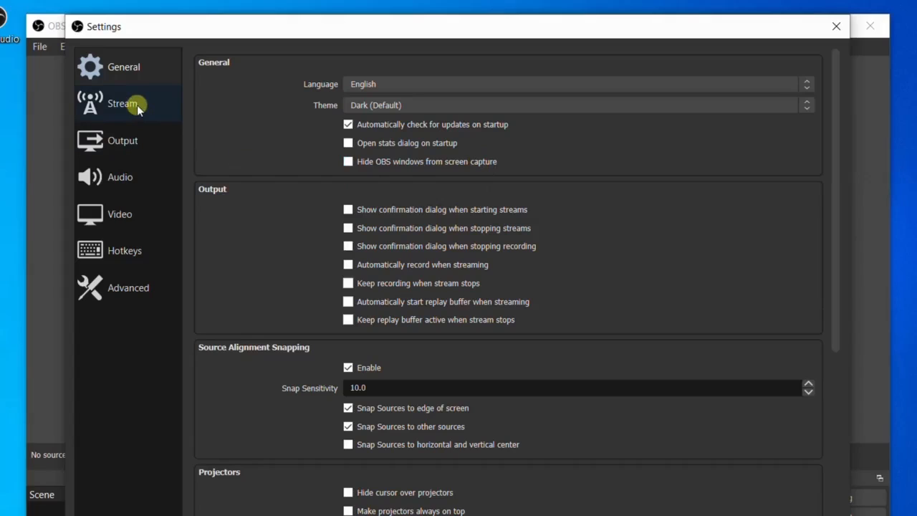
{"action": "left_click", "coordinate": [122, 104]}
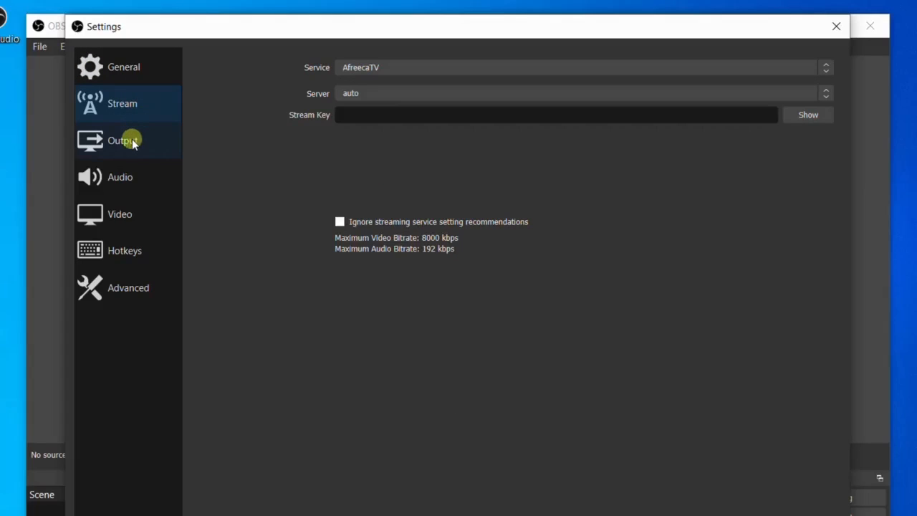
- Review the Output page, keeping Simple mode and the default OBS Studio recording path under Videos
{"action": "left_click", "coordinate": [123, 140]}
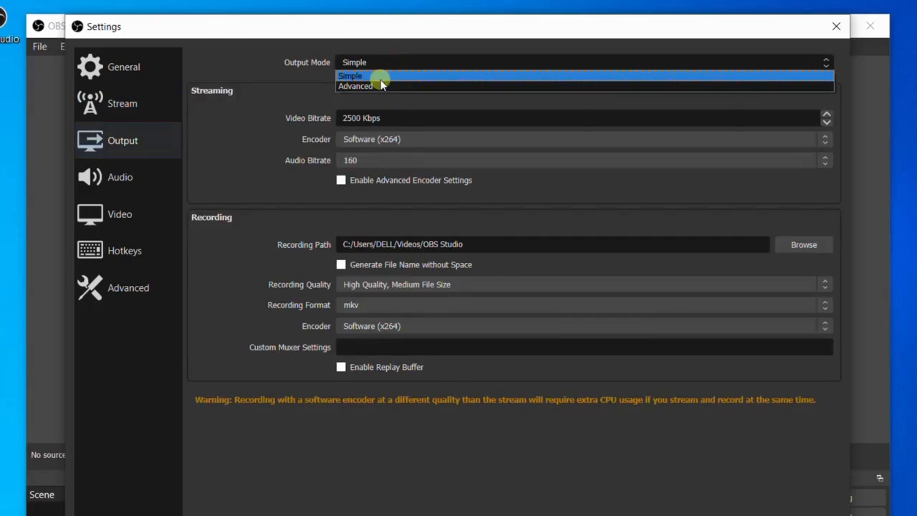
{"action": "left_click", "coordinate": [351, 75]}
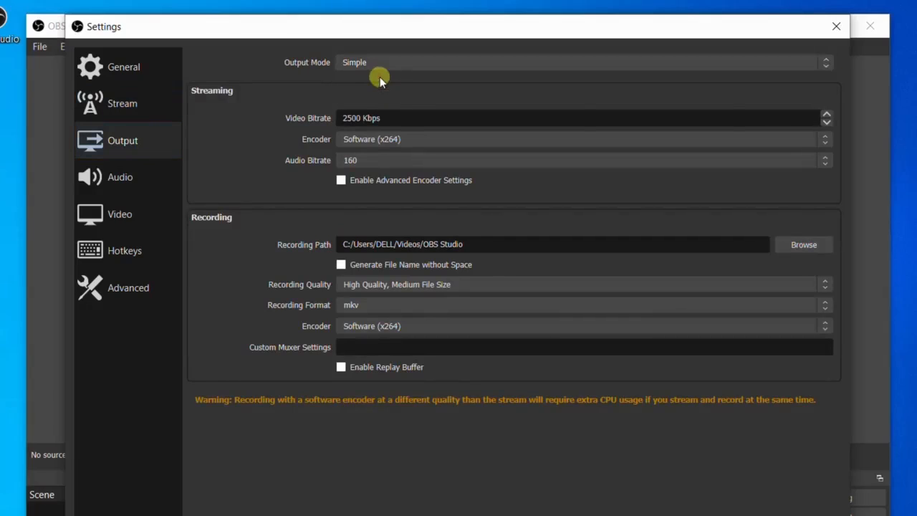
{"action": "mouse_move", "coordinate": [346, 72]}
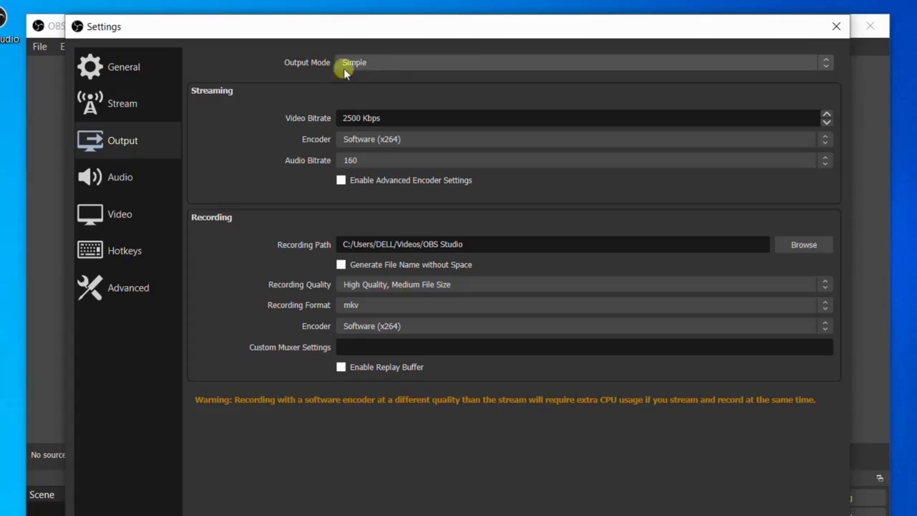
{"action": "mouse_move", "coordinate": [429, 199]}
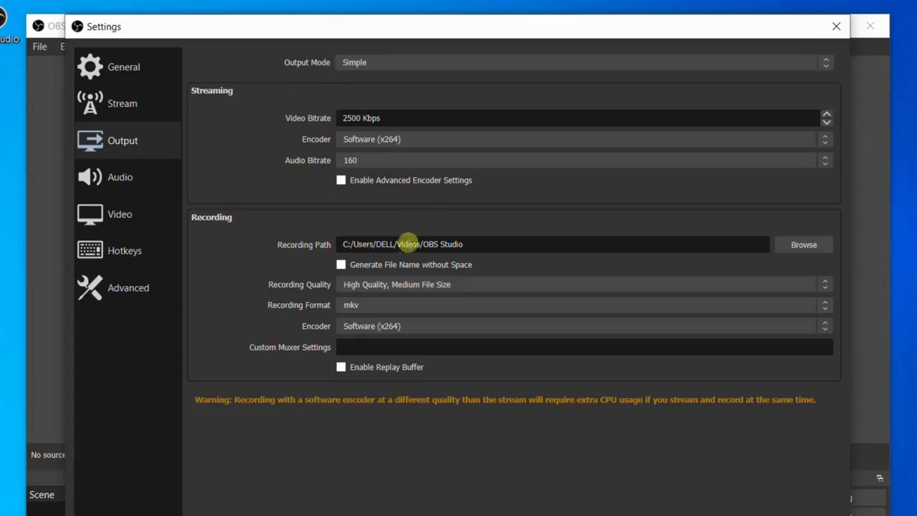
{"action": "mouse_move", "coordinate": [380, 244]}
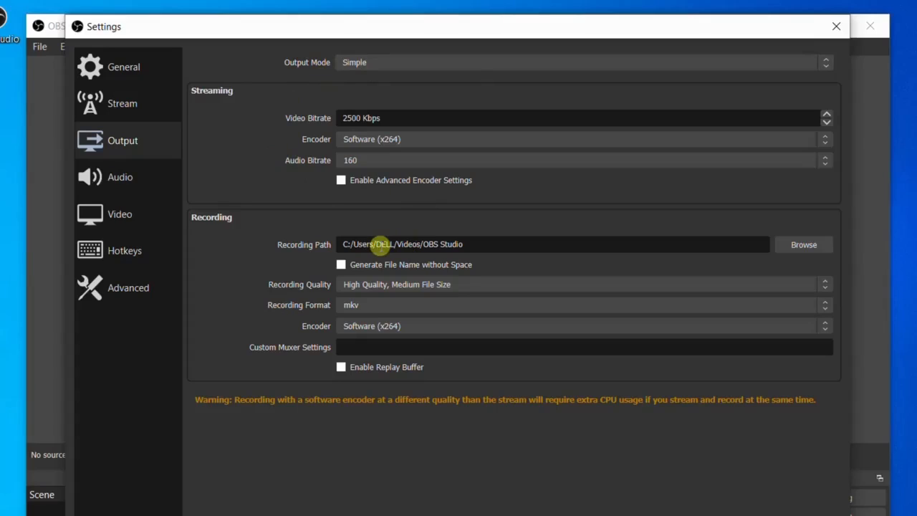
{"action": "mouse_move", "coordinate": [450, 243]}
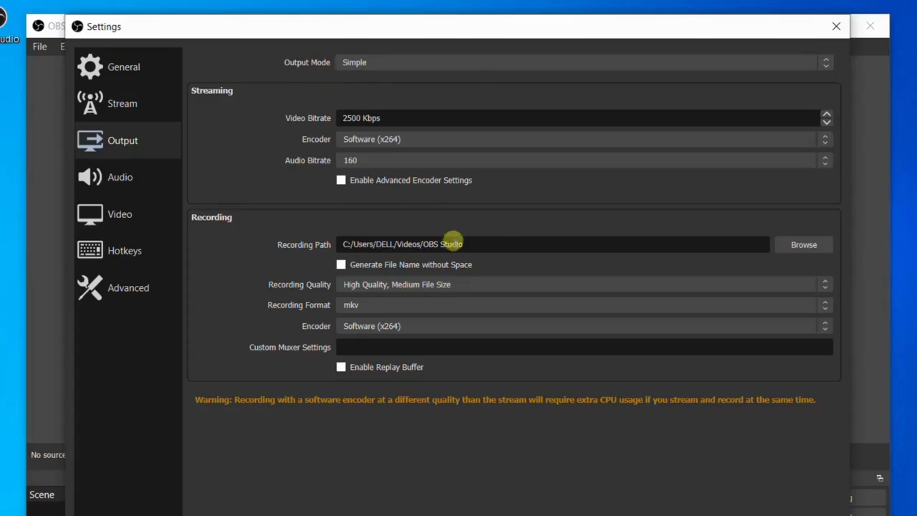
{"action": "mouse_move", "coordinate": [759, 238]}
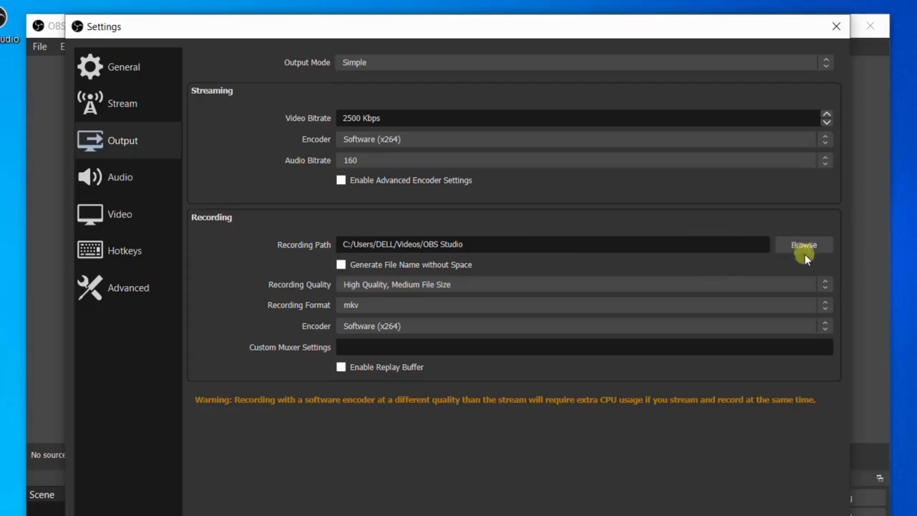
{"action": "left_click", "coordinate": [803, 243]}
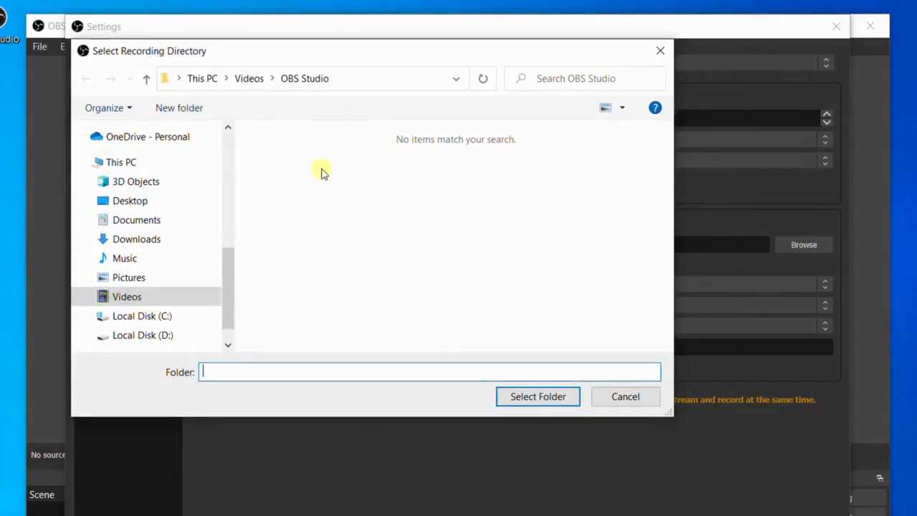
{"action": "mouse_move", "coordinate": [307, 83]}
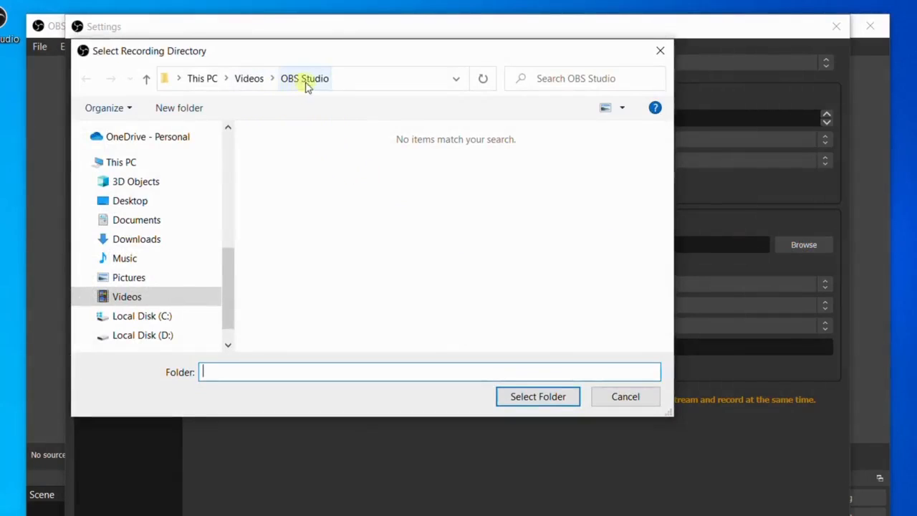
{"action": "mouse_move", "coordinate": [320, 100]}
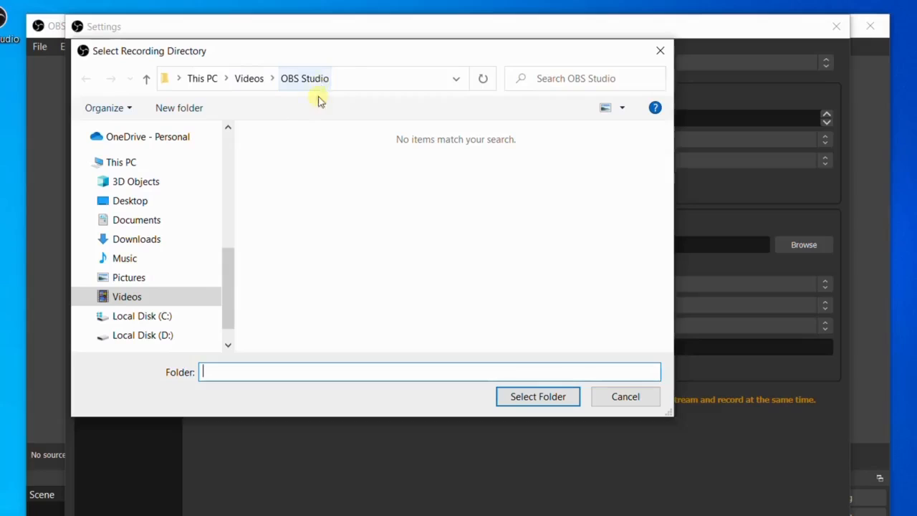
{"action": "mouse_move", "coordinate": [344, 179]}
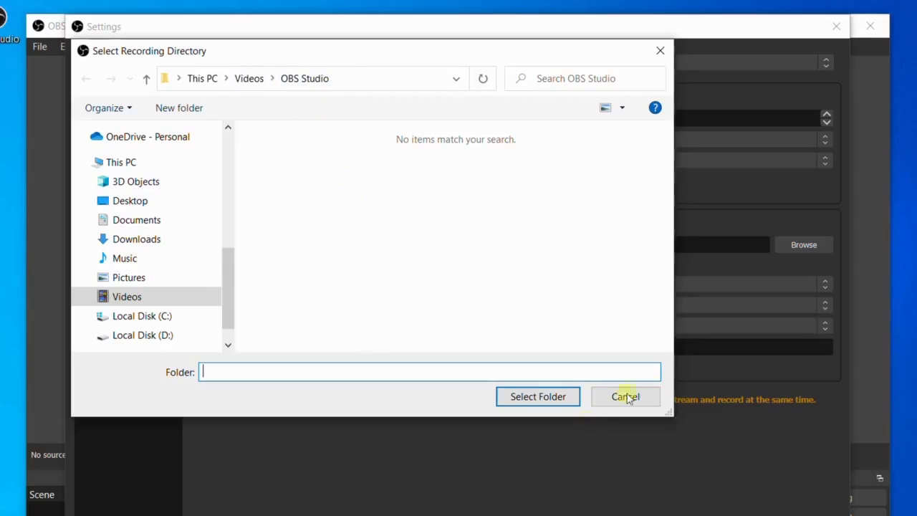
{"action": "left_click", "coordinate": [625, 395]}
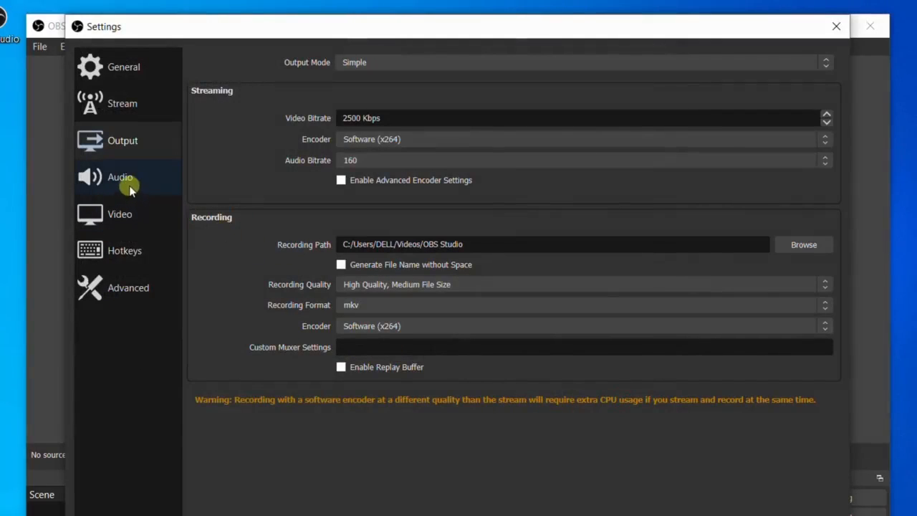
{"action": "left_click", "coordinate": [120, 178]}
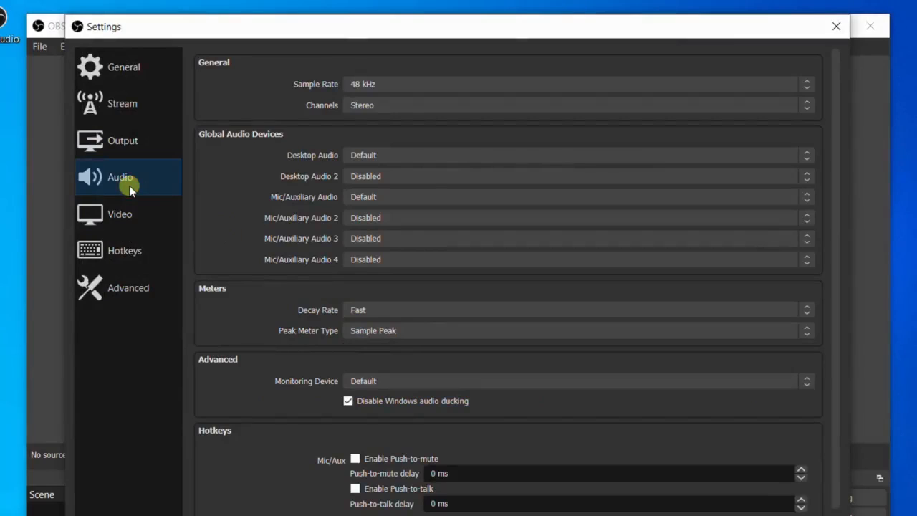
{"action": "mouse_move", "coordinate": [152, 178]}
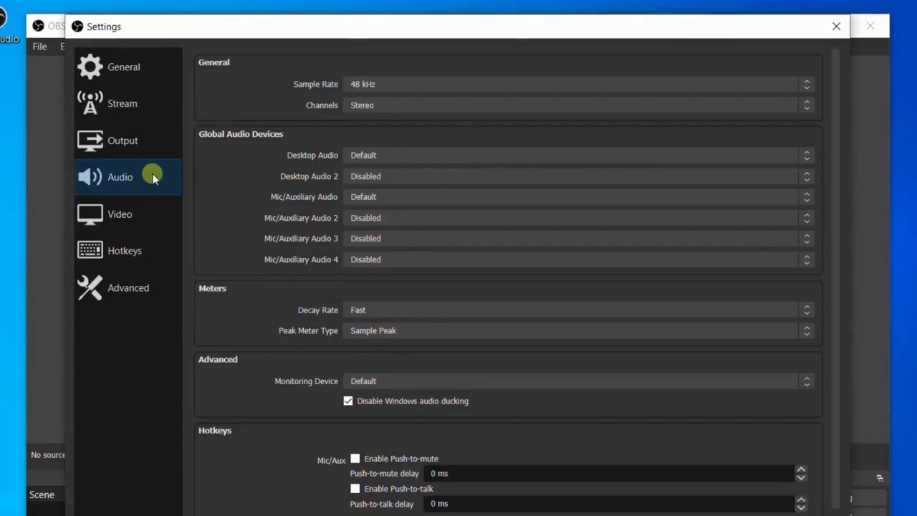
{"action": "mouse_move", "coordinate": [419, 275]}
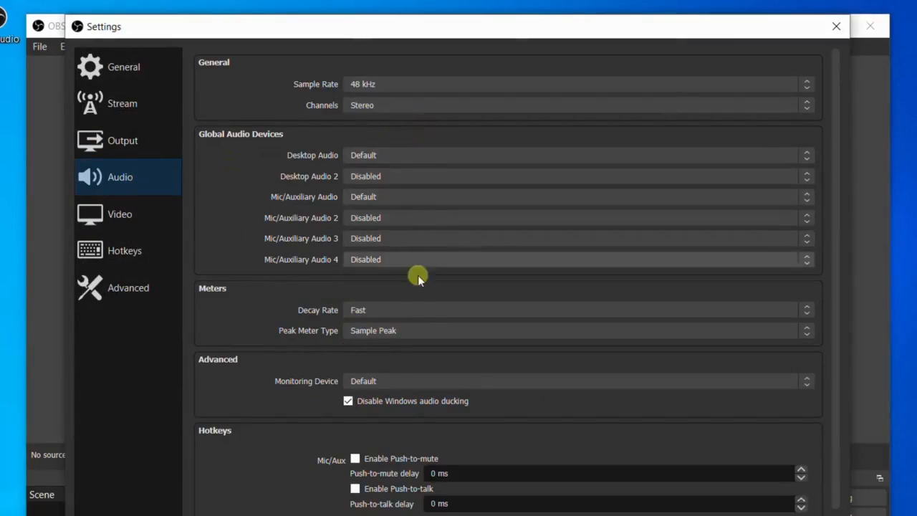
{"action": "mouse_move", "coordinate": [407, 158]}
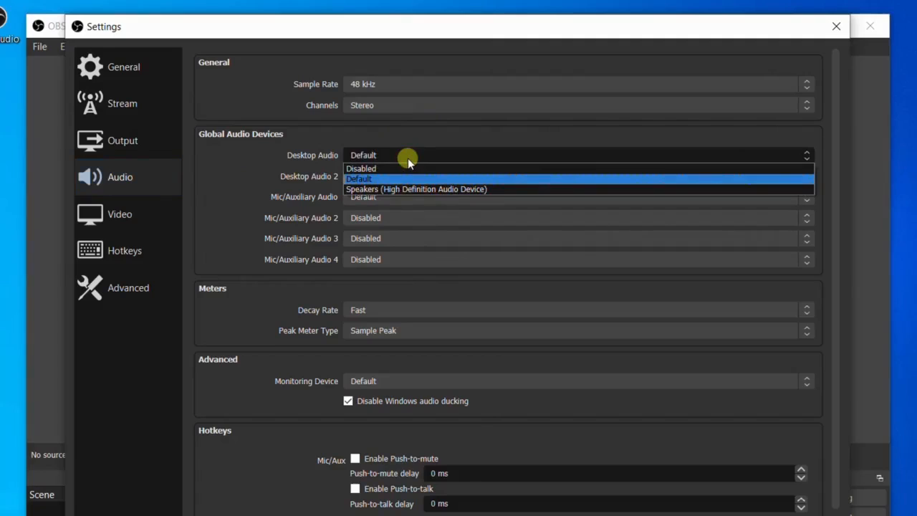
{"action": "left_click", "coordinate": [358, 178]}
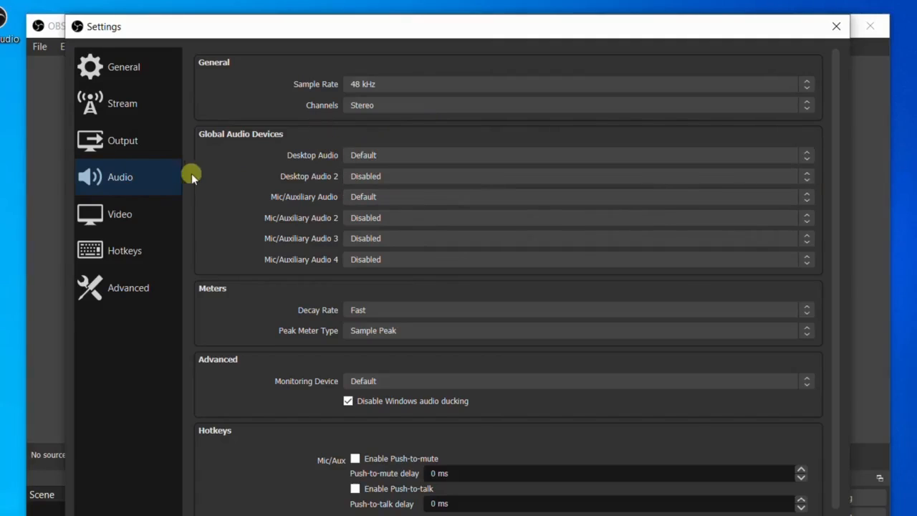
- Set the Video output (scaled) resolution to 1920x1080 to match the base canvas
{"action": "left_click", "coordinate": [120, 214]}
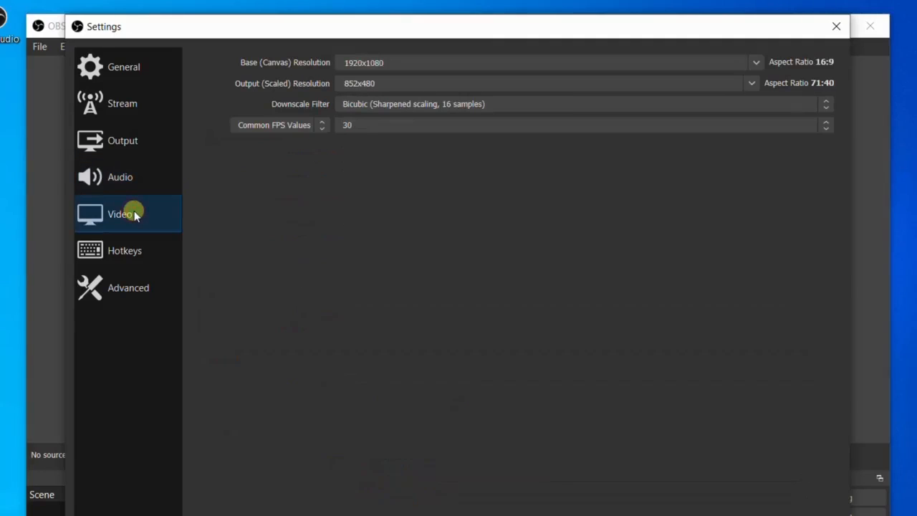
{"action": "mouse_move", "coordinate": [275, 78]}
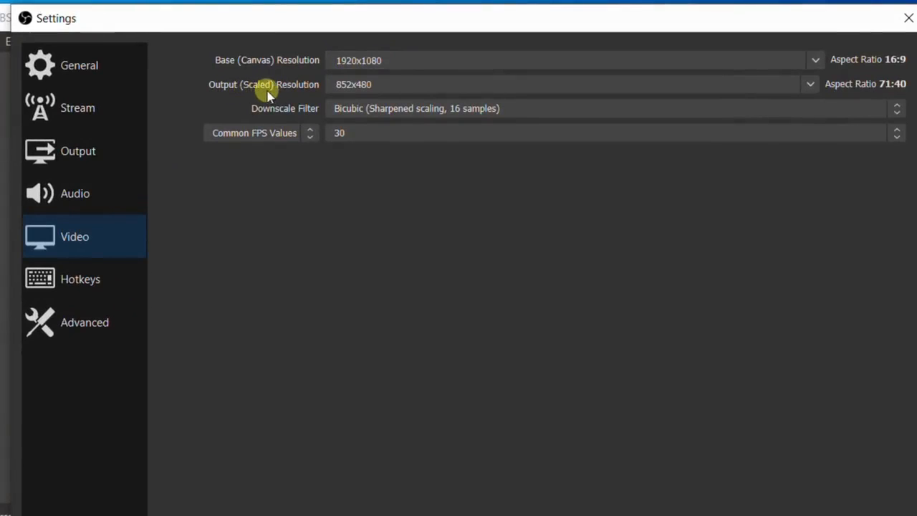
{"action": "left_click", "coordinate": [359, 83]}
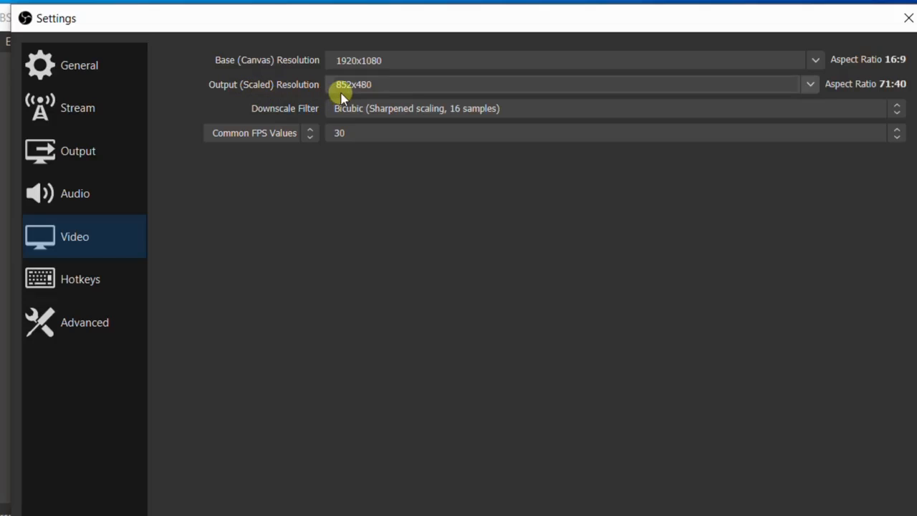
{"action": "mouse_move", "coordinate": [808, 84]}
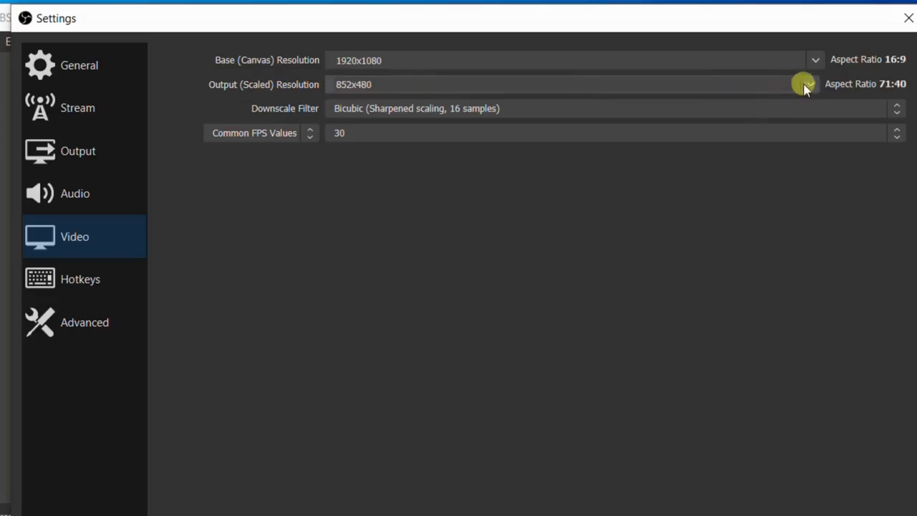
{"action": "left_click", "coordinate": [810, 83]}
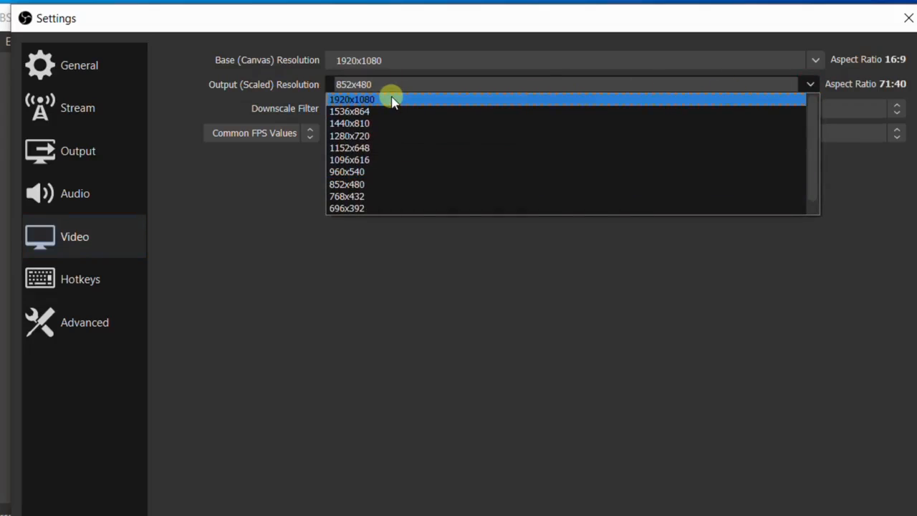
{"action": "left_click", "coordinate": [353, 99]}
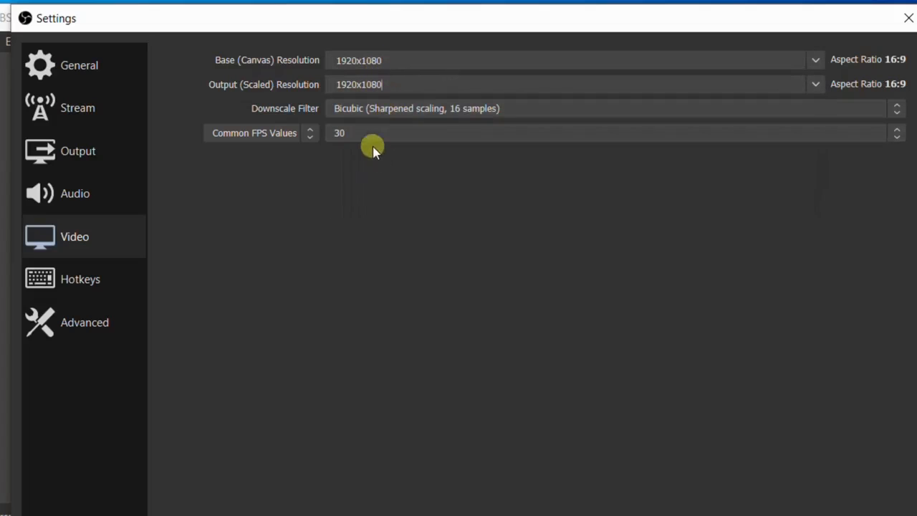
{"action": "mouse_move", "coordinate": [462, 255]}
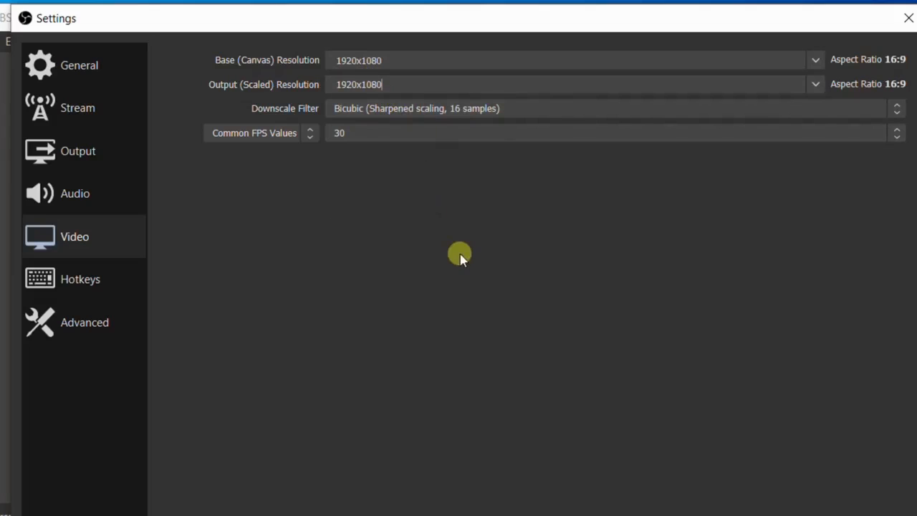
{"action": "mouse_move", "coordinate": [224, 280]}
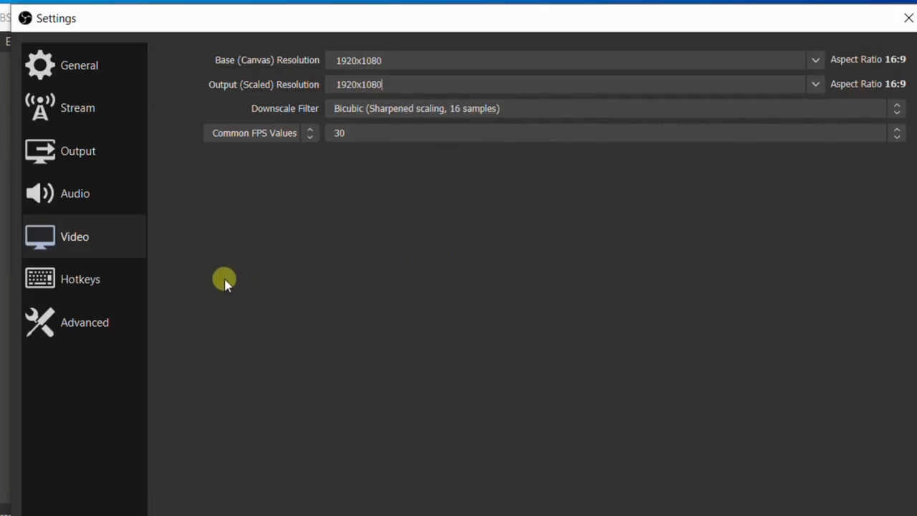
{"action": "left_click", "coordinate": [81, 278]}
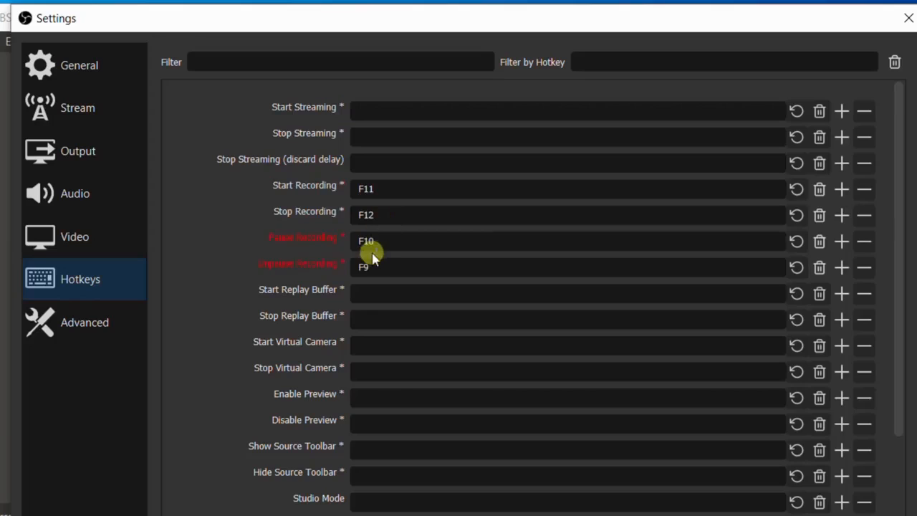
{"action": "mouse_move", "coordinate": [381, 261]}
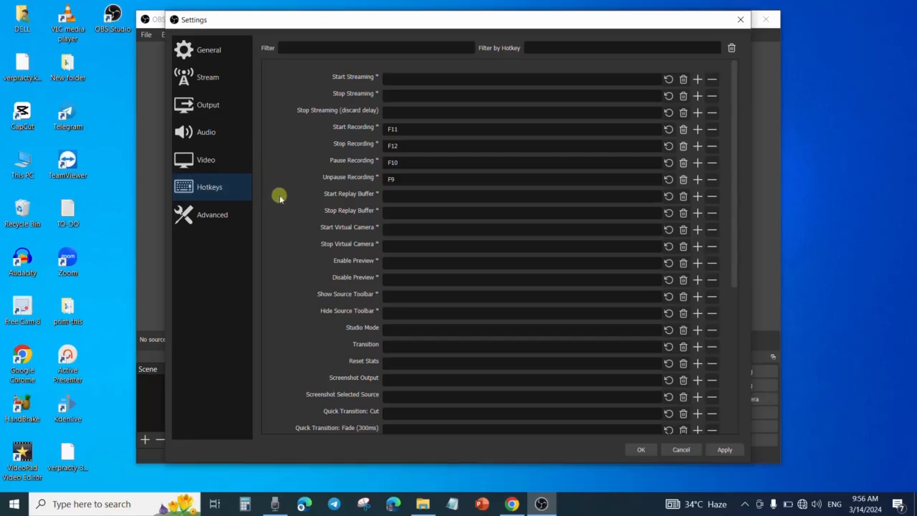
{"action": "mouse_move", "coordinate": [739, 480]}
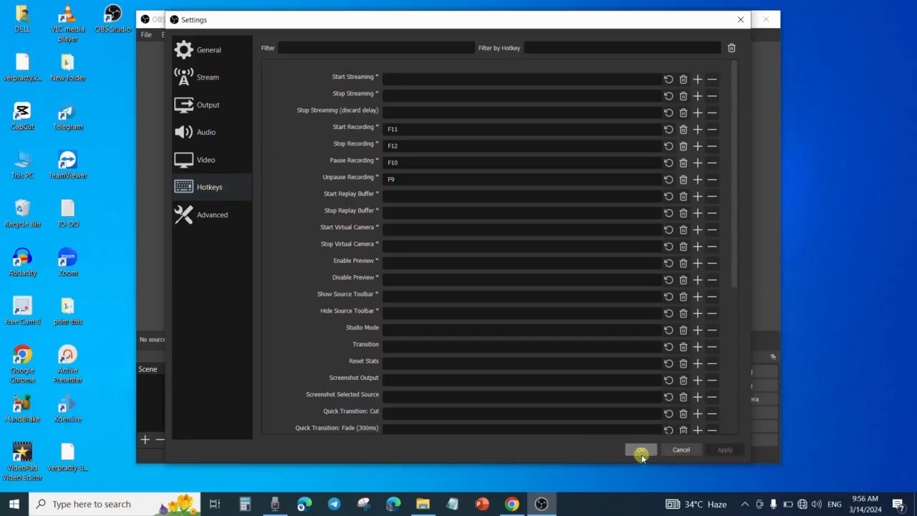
- Save the settings with the F9–F12 recording hotkeys and close the Settings window
{"action": "left_click", "coordinate": [639, 450]}
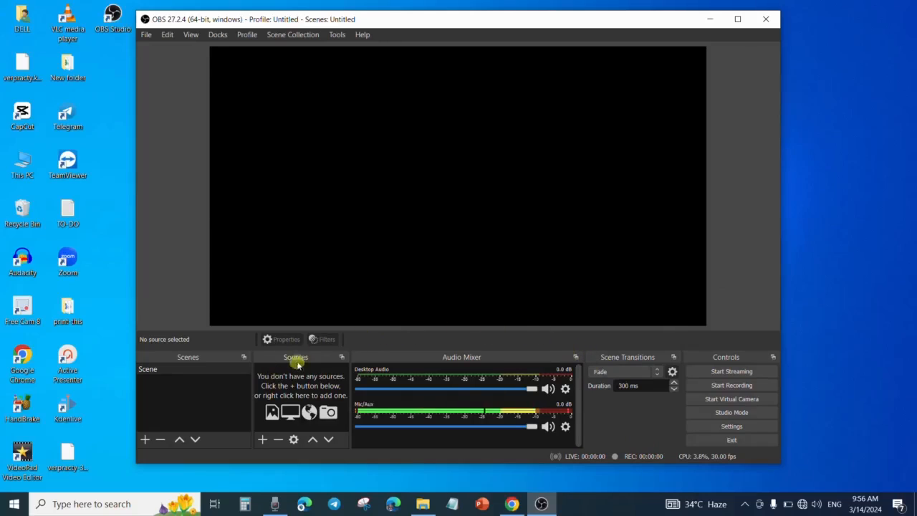
{"action": "mouse_move", "coordinate": [278, 376]}
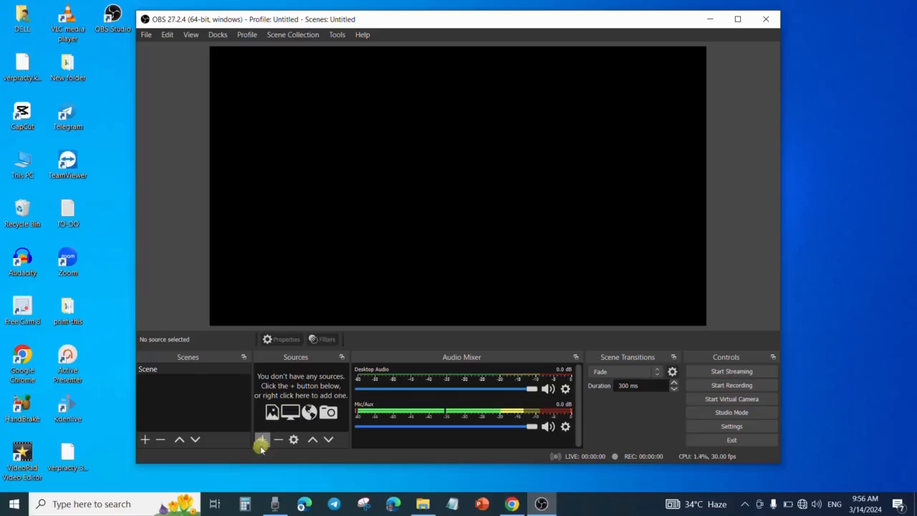
- Add a Display Capture source for Display 1 (Primary Monitor) with Capture Cursor enabled
{"action": "left_click", "coordinate": [261, 440]}
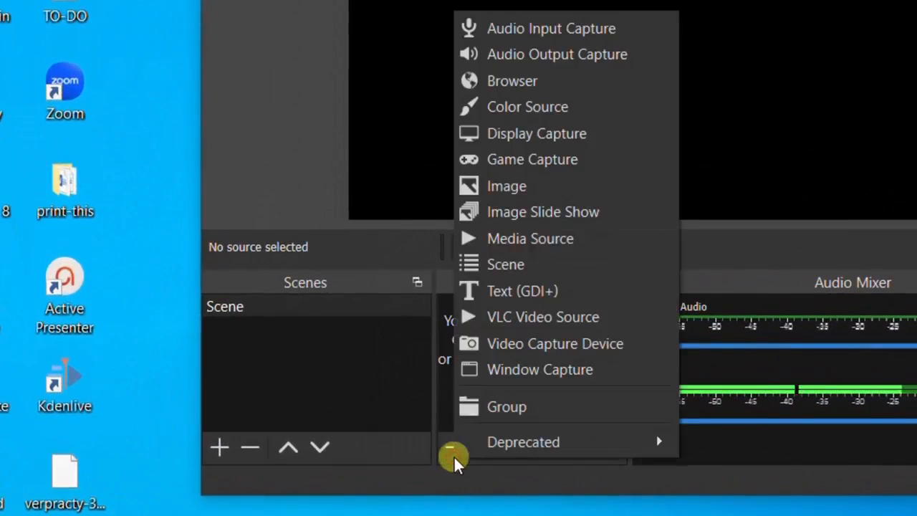
{"action": "mouse_move", "coordinate": [617, 133]}
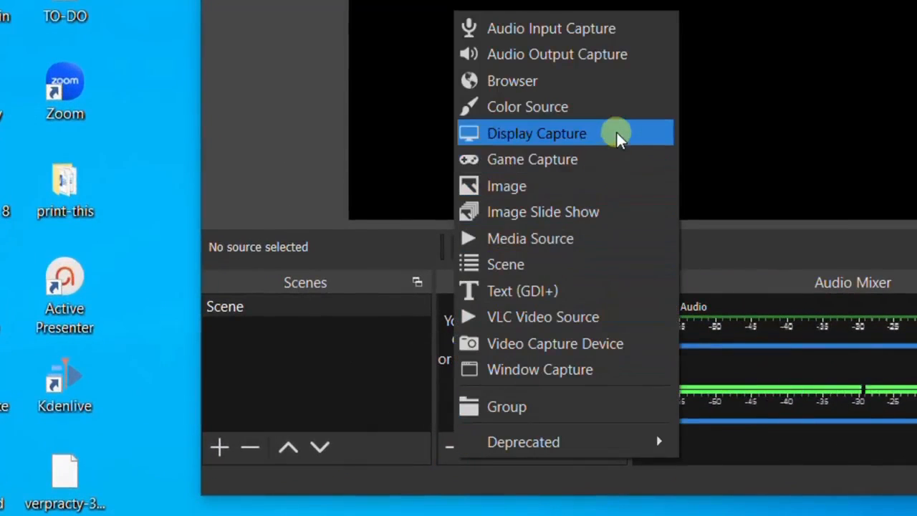
{"action": "left_click", "coordinate": [537, 134]}
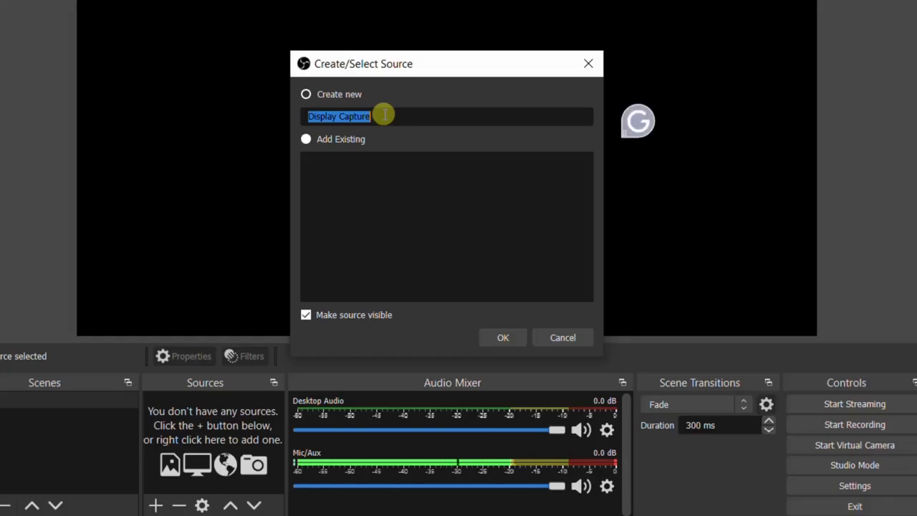
{"action": "left_click", "coordinate": [501, 338]}
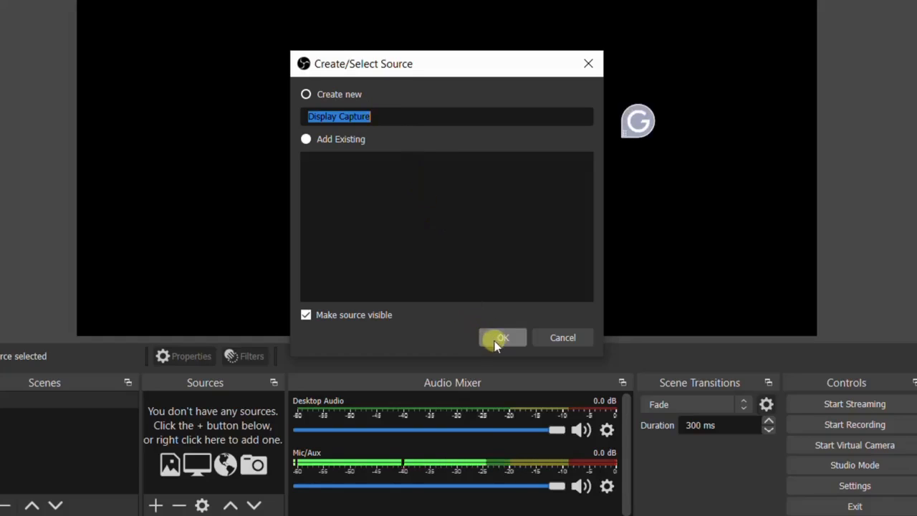
{"action": "left_click", "coordinate": [502, 338]}
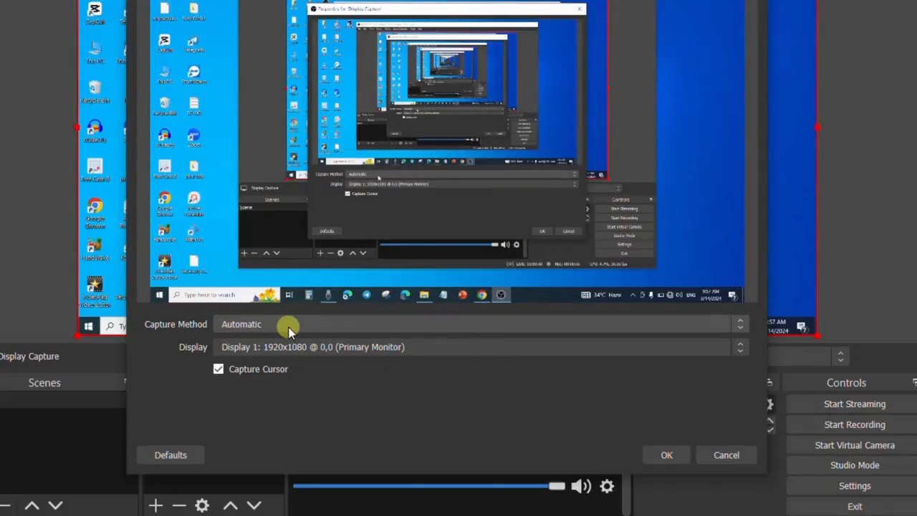
{"action": "mouse_move", "coordinate": [265, 409]}
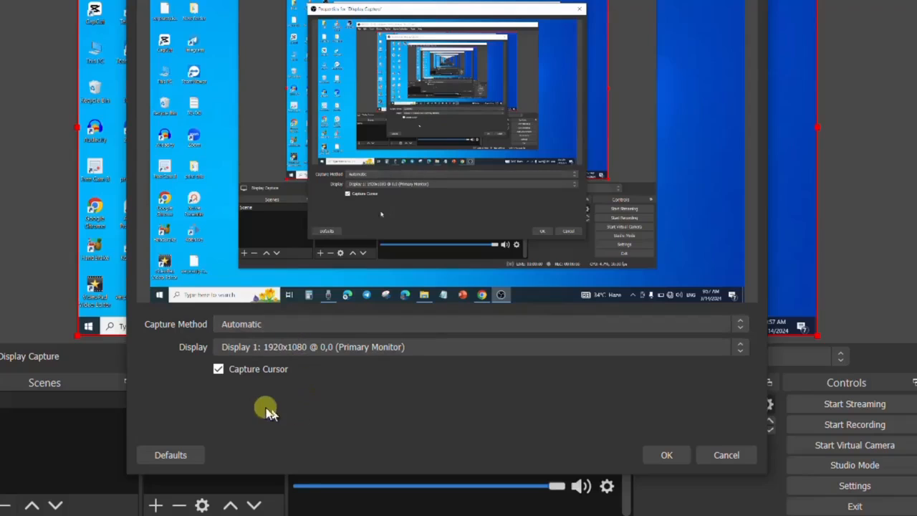
{"action": "mouse_move", "coordinate": [278, 381]}
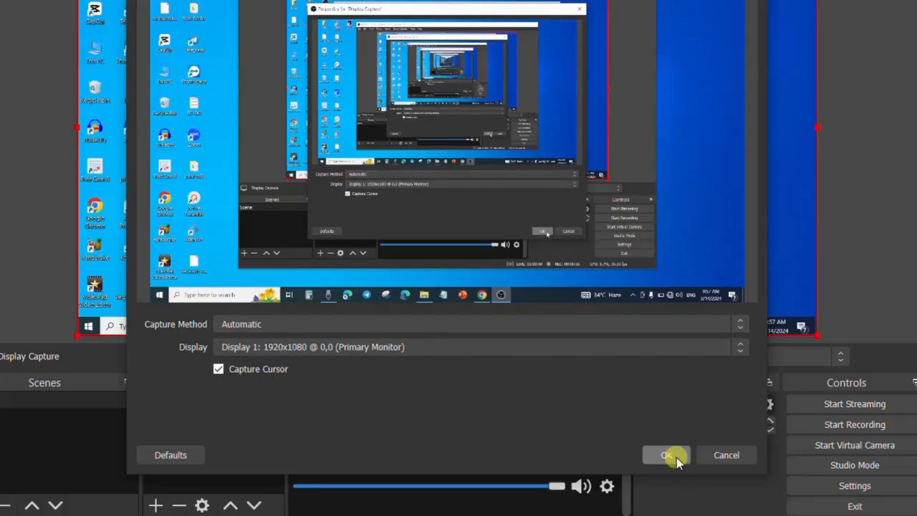
{"action": "left_click", "coordinate": [667, 456]}
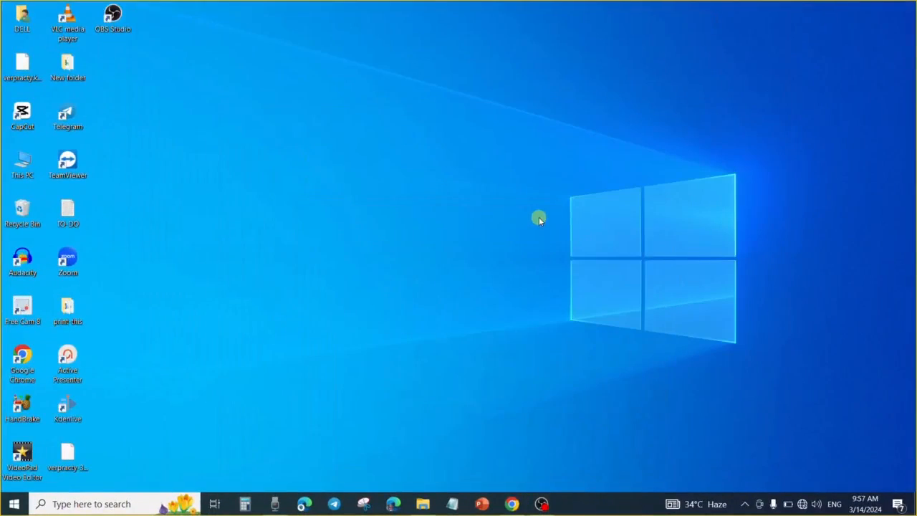
{"action": "mouse_move", "coordinate": [399, 261]}
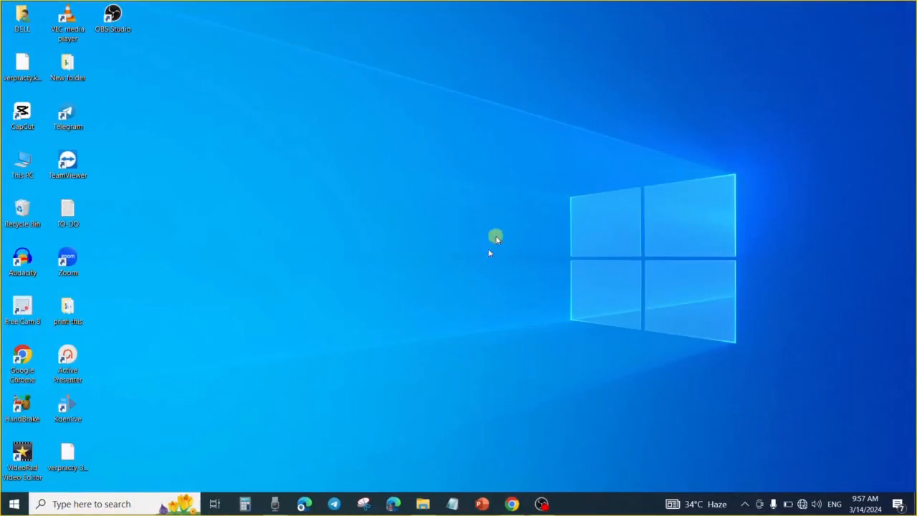
{"action": "right_click", "coordinate": [499, 236]}
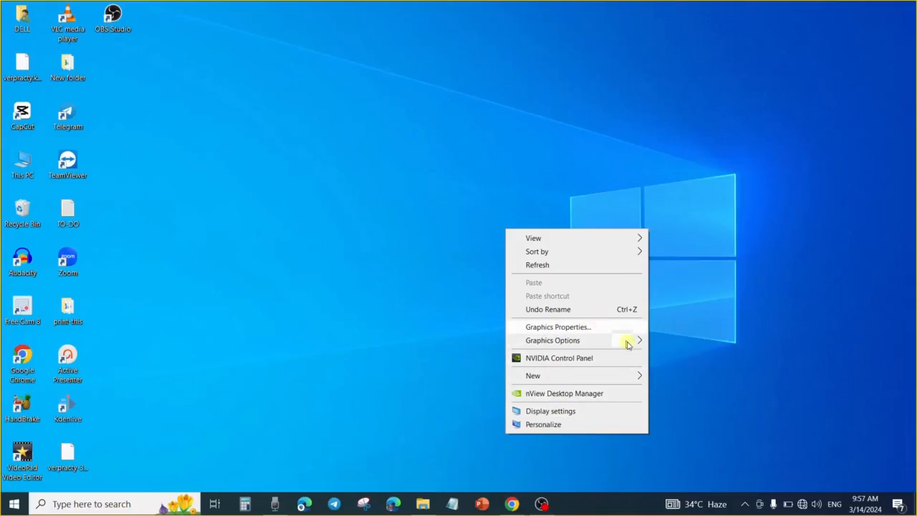
{"action": "left_click", "coordinate": [282, 137]}
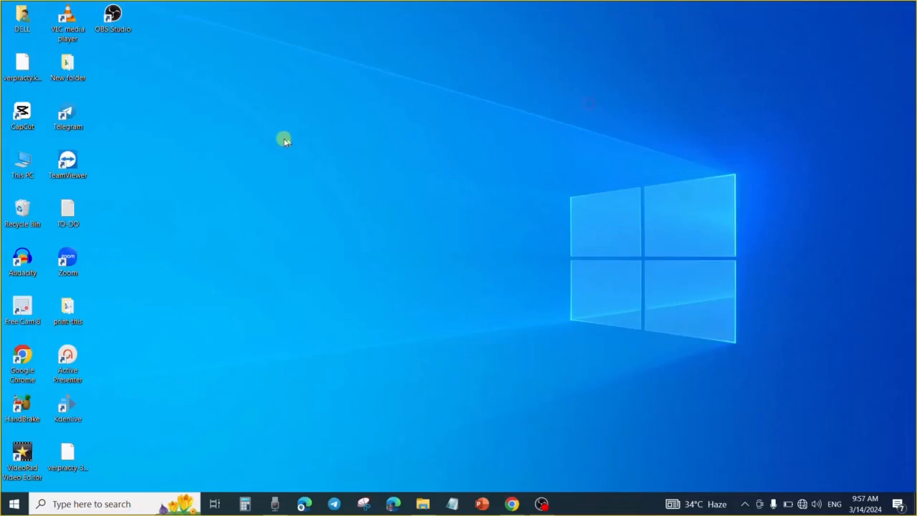
{"action": "mouse_move", "coordinate": [44, 165]}
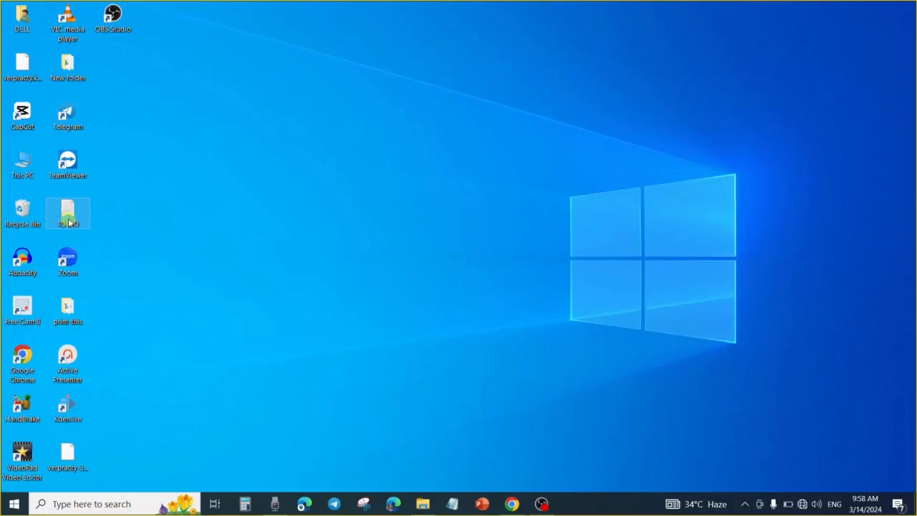
{"action": "right_click", "coordinate": [66, 212]}
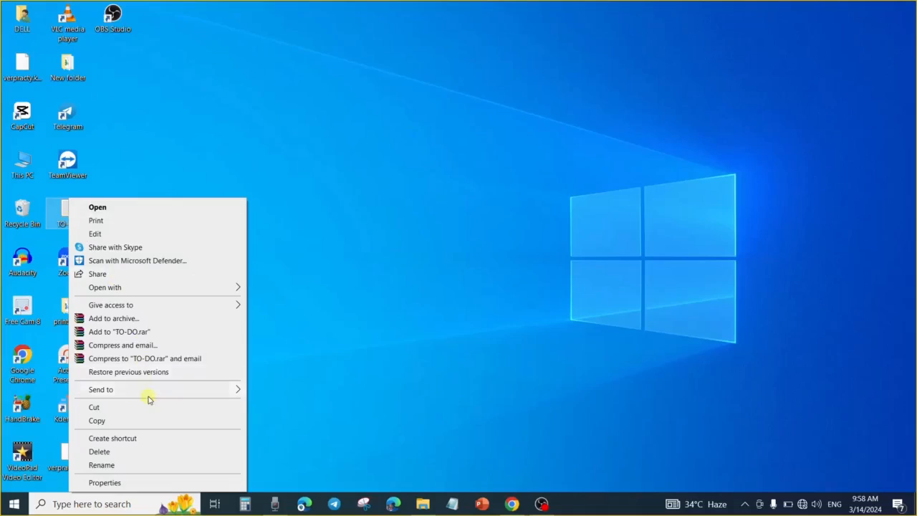
{"action": "left_click", "coordinate": [356, 269]}
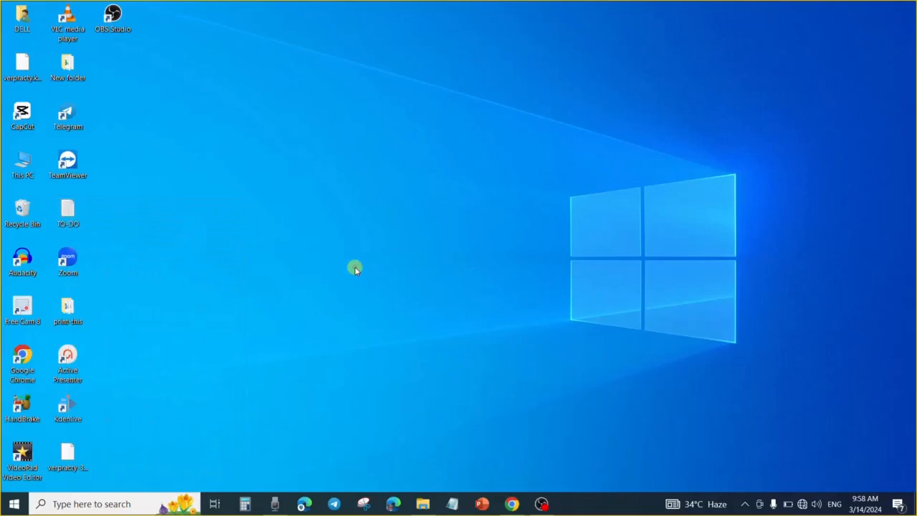
{"action": "mouse_move", "coordinate": [598, 300]}
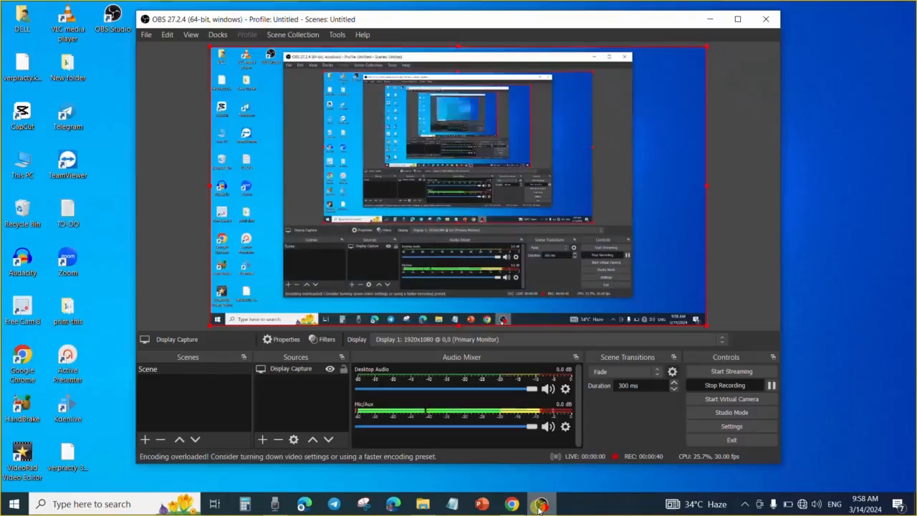
{"action": "mouse_move", "coordinate": [731, 398]}
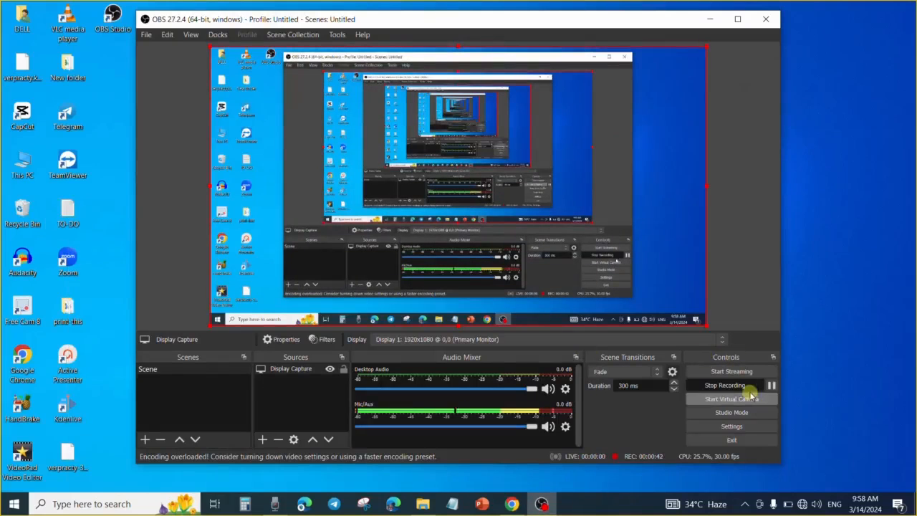
- Stop the ongoing screen recording so OBS returns to idle
{"action": "left_click", "coordinate": [725, 384]}
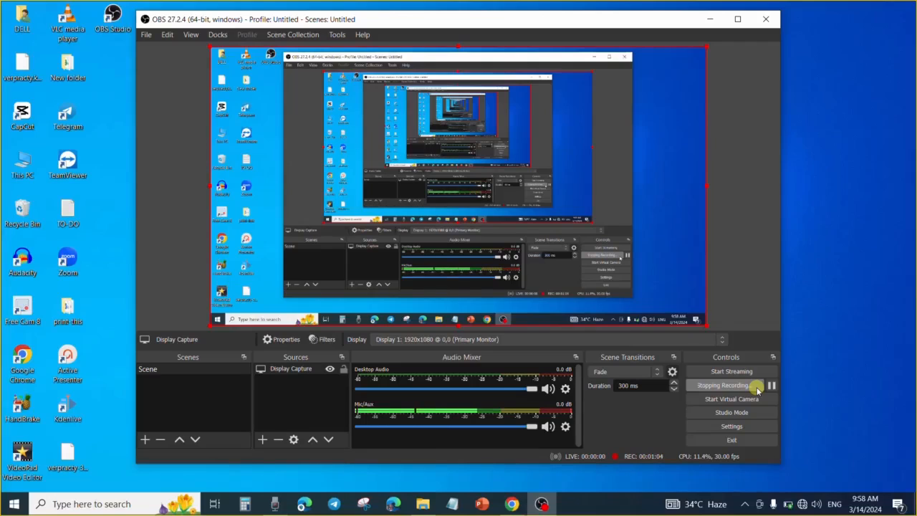
{"action": "left_click", "coordinate": [731, 386]}
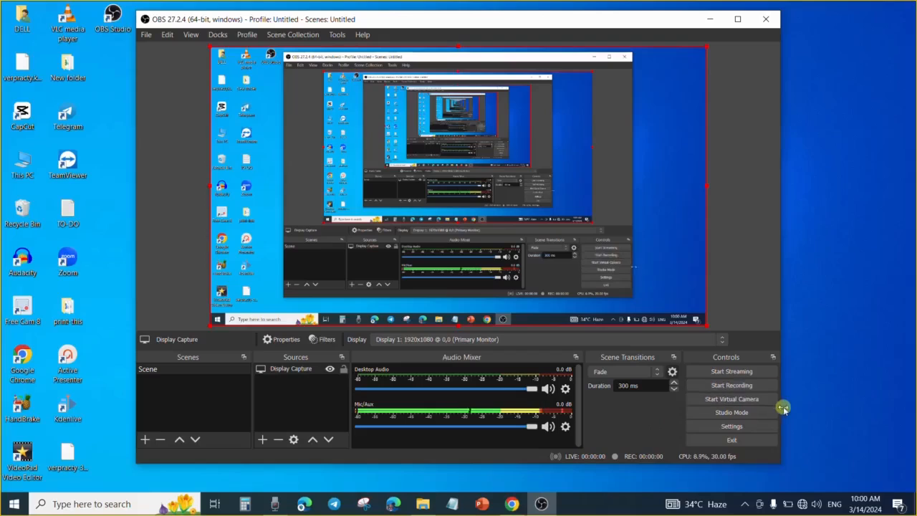
{"action": "mouse_move", "coordinate": [785, 408]}
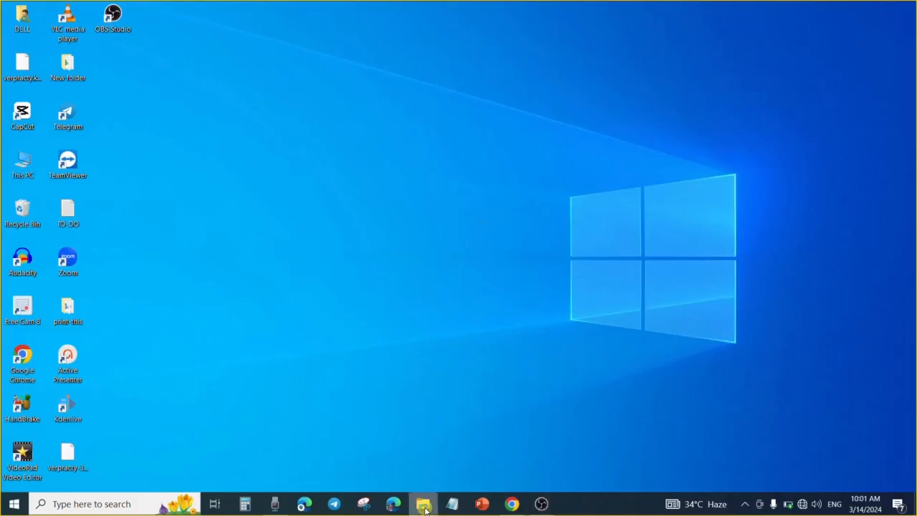
- Bring up File Explorer on the OBS Studio recordings folder under Videos
{"action": "left_click", "coordinate": [425, 505]}
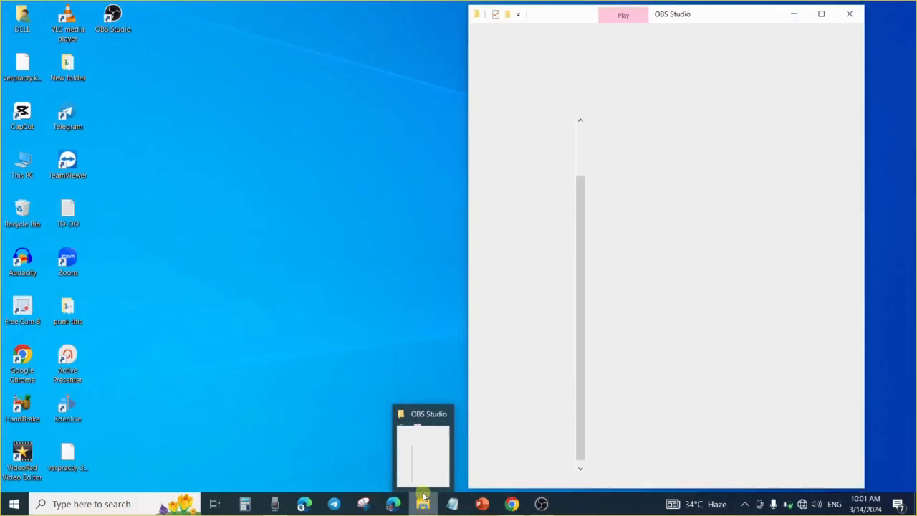
{"action": "left_click", "coordinate": [424, 503]}
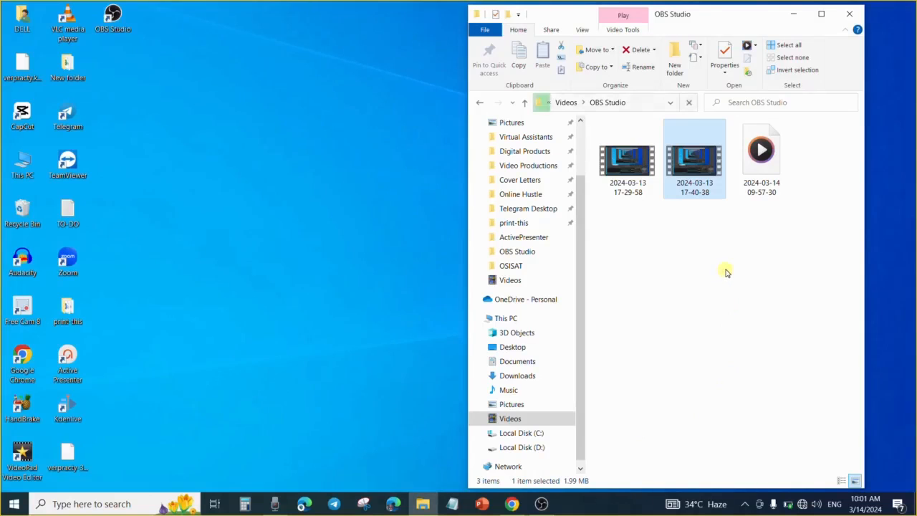
{"action": "mouse_move", "coordinate": [646, 235]}
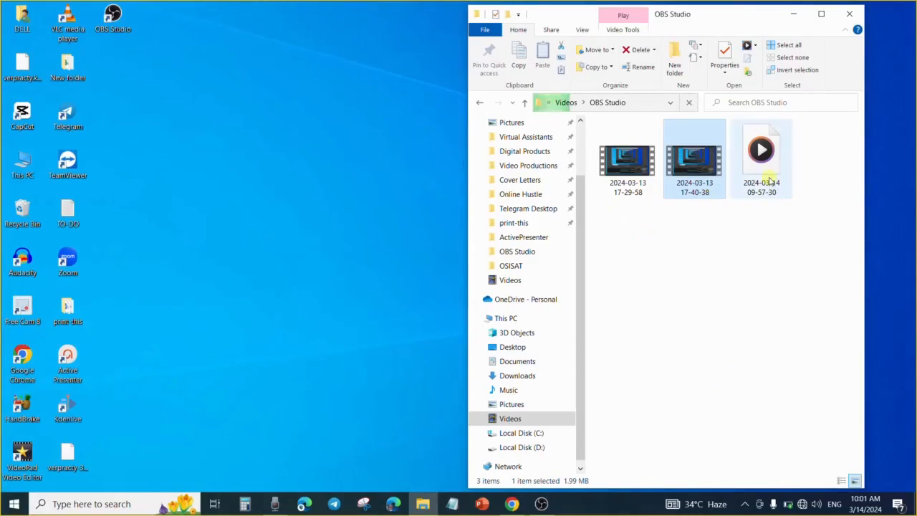
{"action": "mouse_move", "coordinate": [768, 163]}
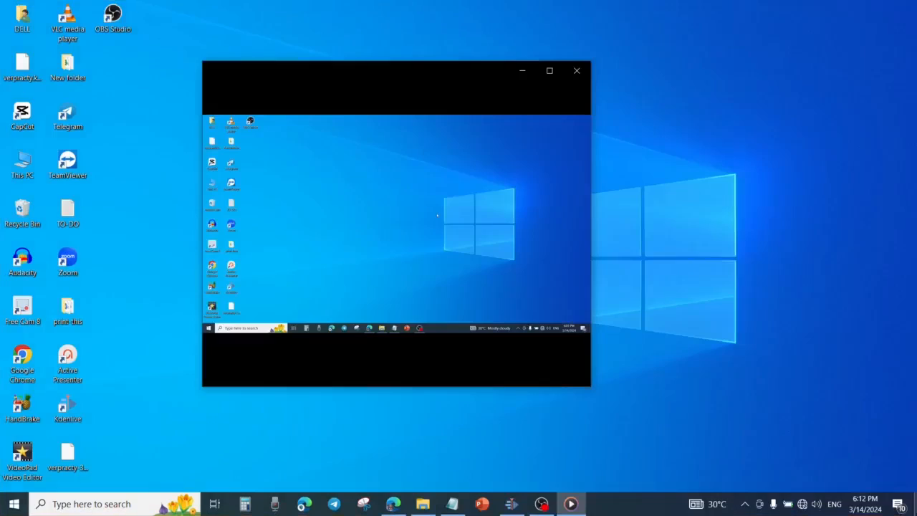
- Use the context menu on the playing recording in the media player window
{"action": "right_click", "coordinate": [438, 215]}
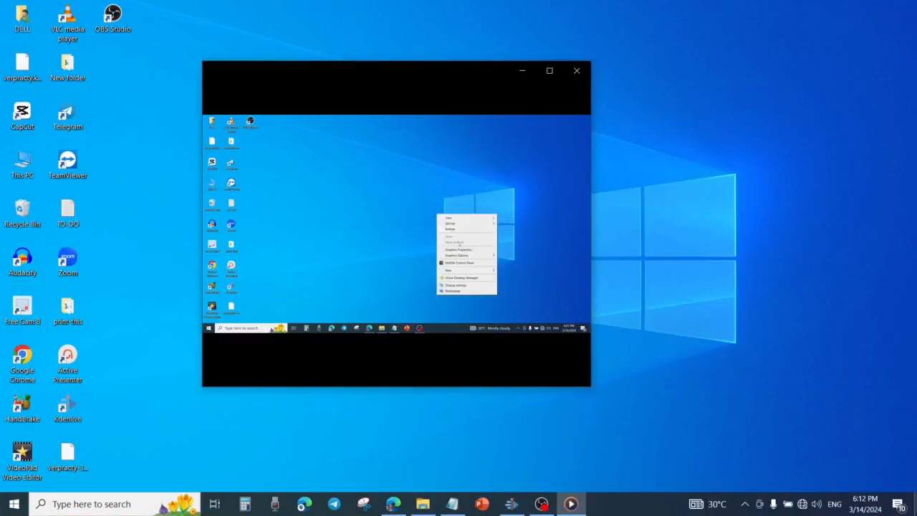
{"action": "mouse_move", "coordinate": [459, 255]}
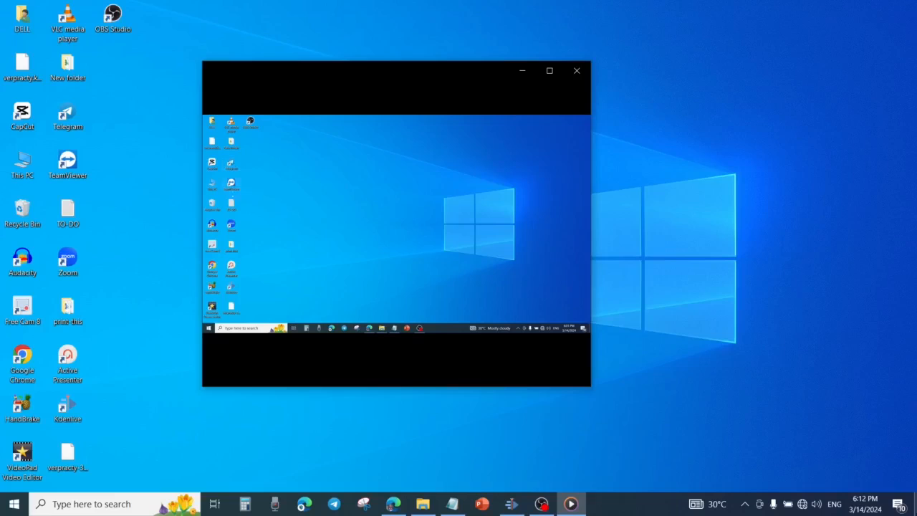
{"action": "right_click", "coordinate": [232, 203]}
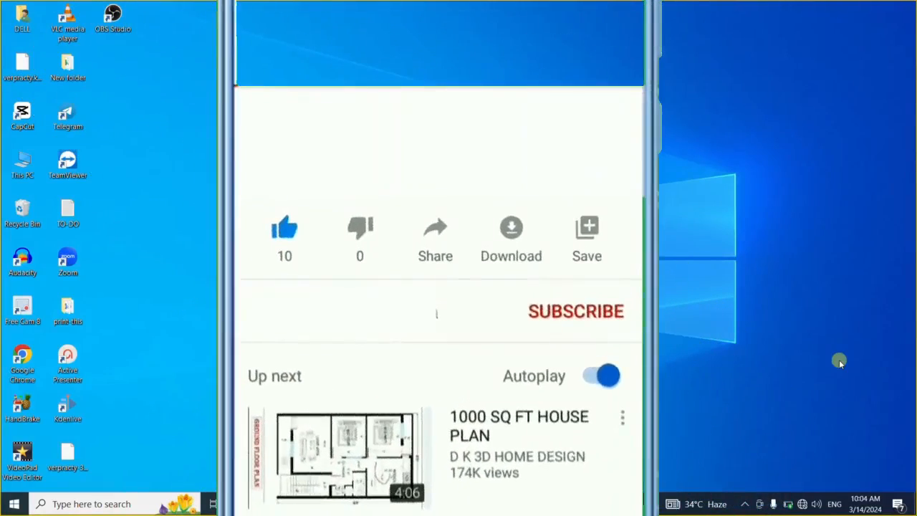
{"action": "left_click", "coordinate": [576, 311]}
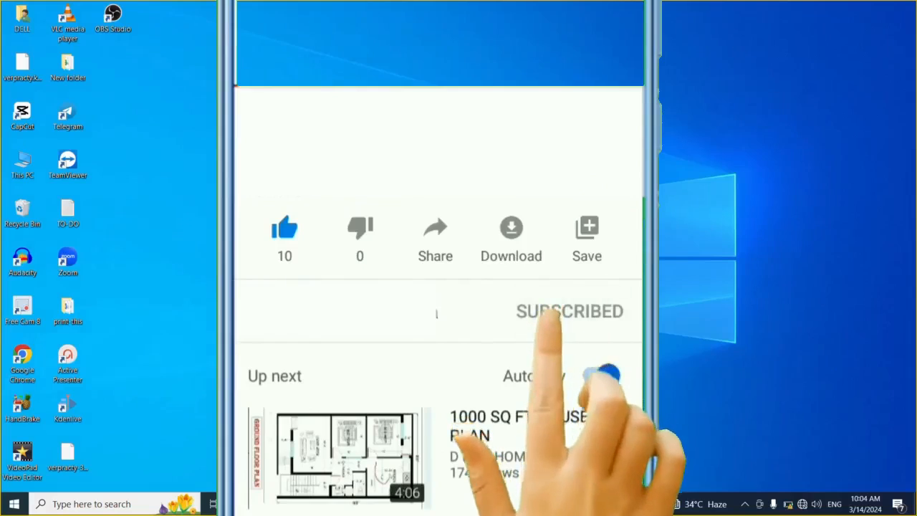